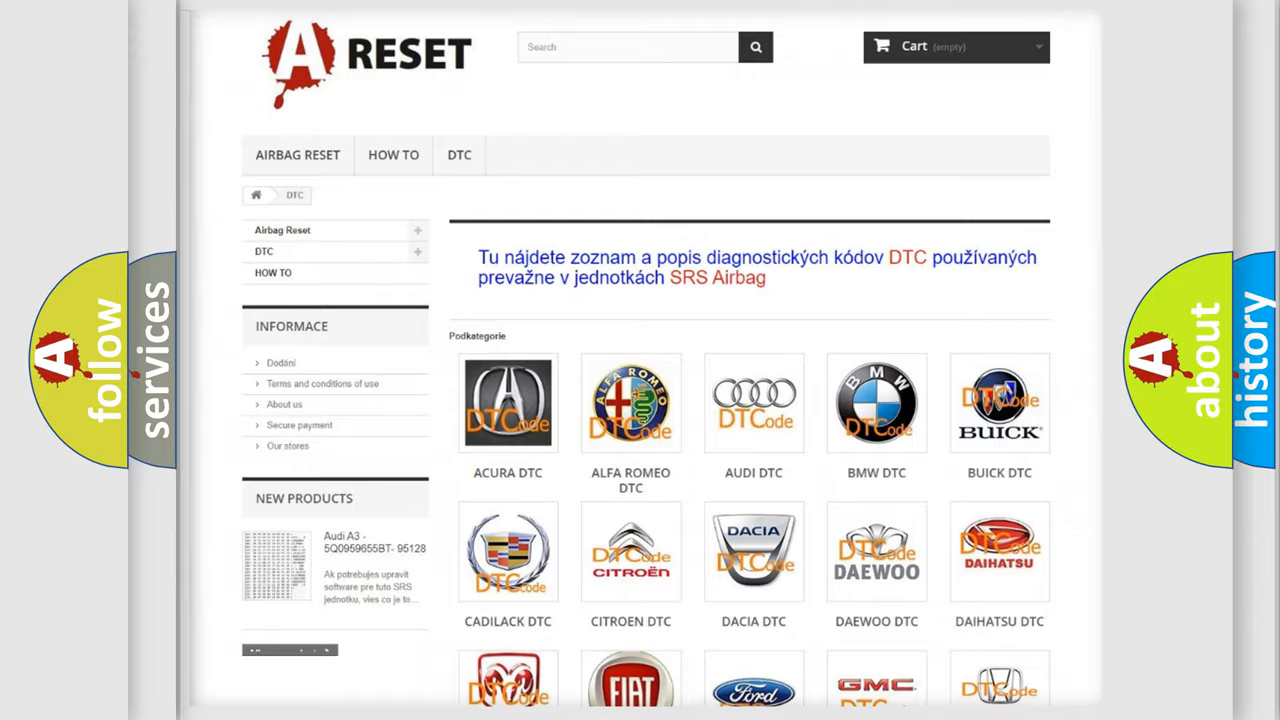
Show the Lincoln DTC category with its trouble-code table (e.g. B0001:13), skimmed and returned to the top.
scroll("down", 3)
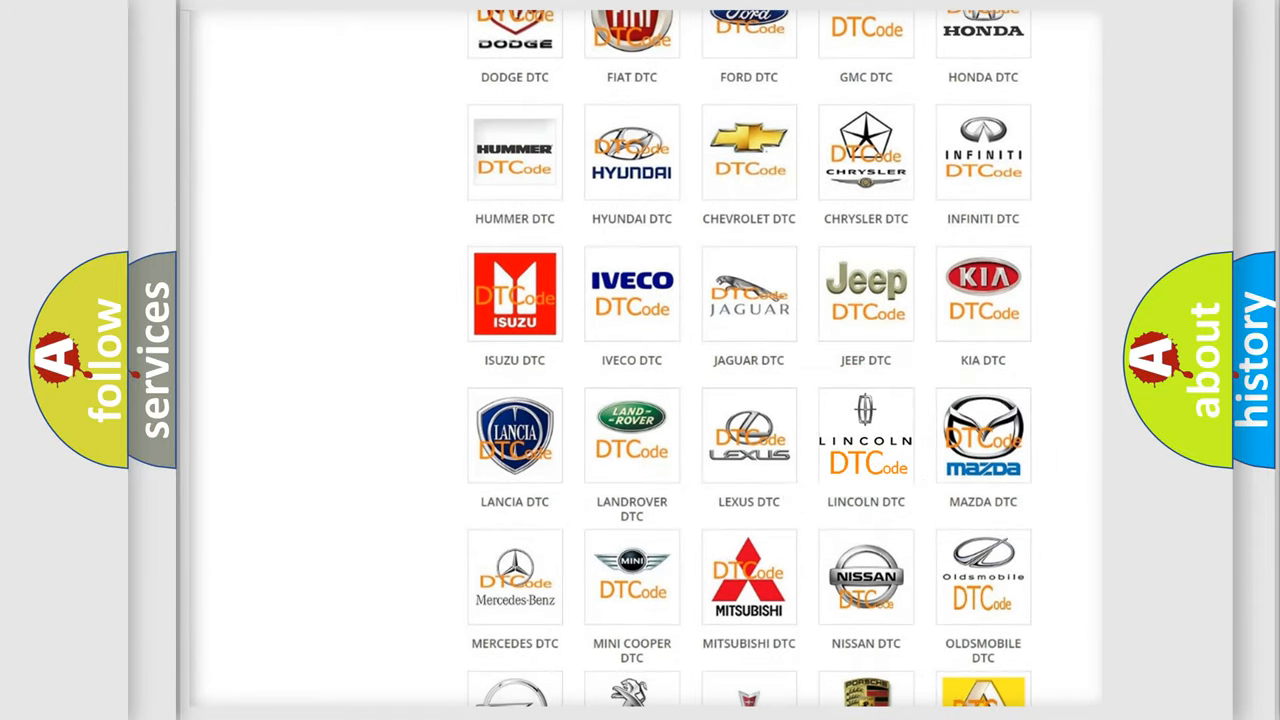
left_click(866, 436)
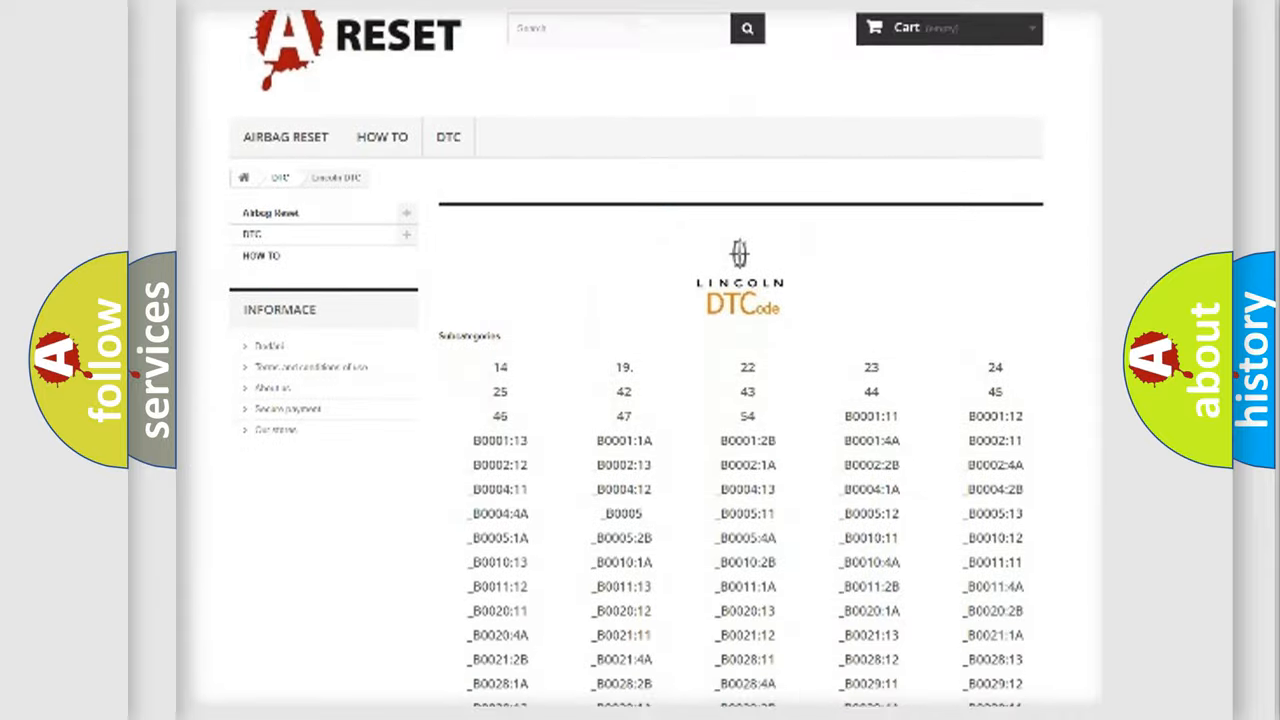
scroll("down", 3)
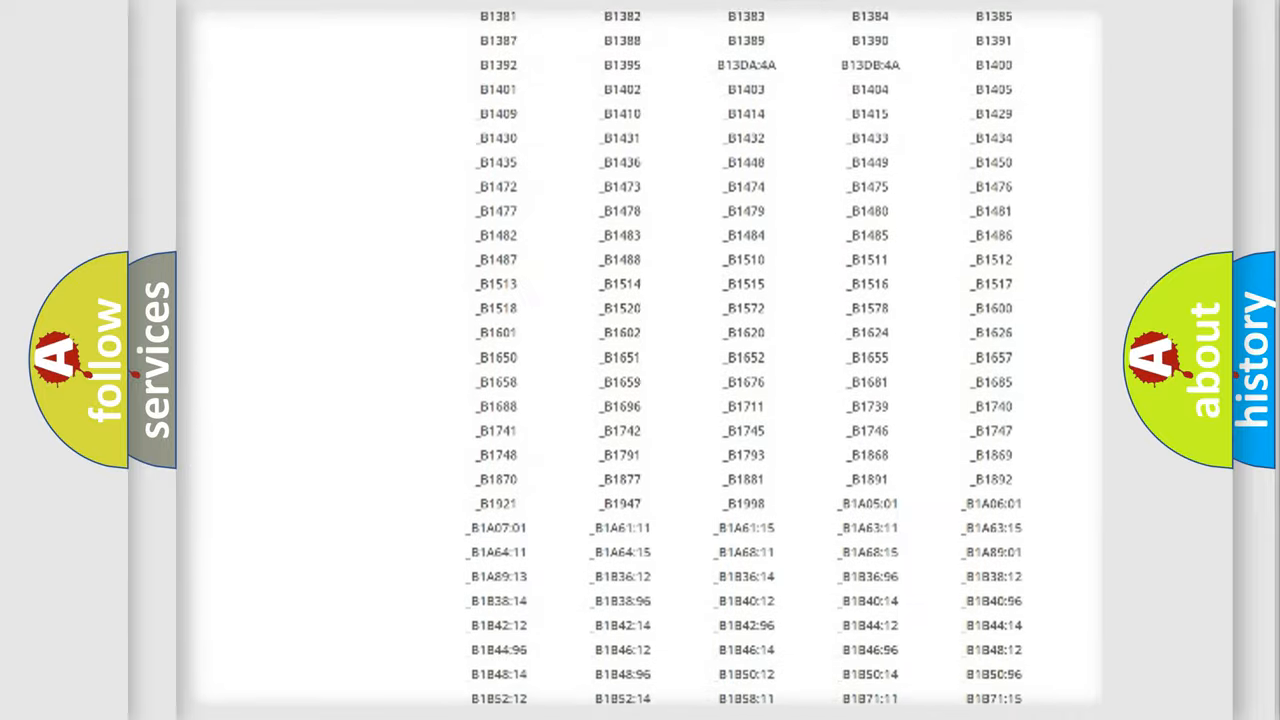
scroll("up", 3)
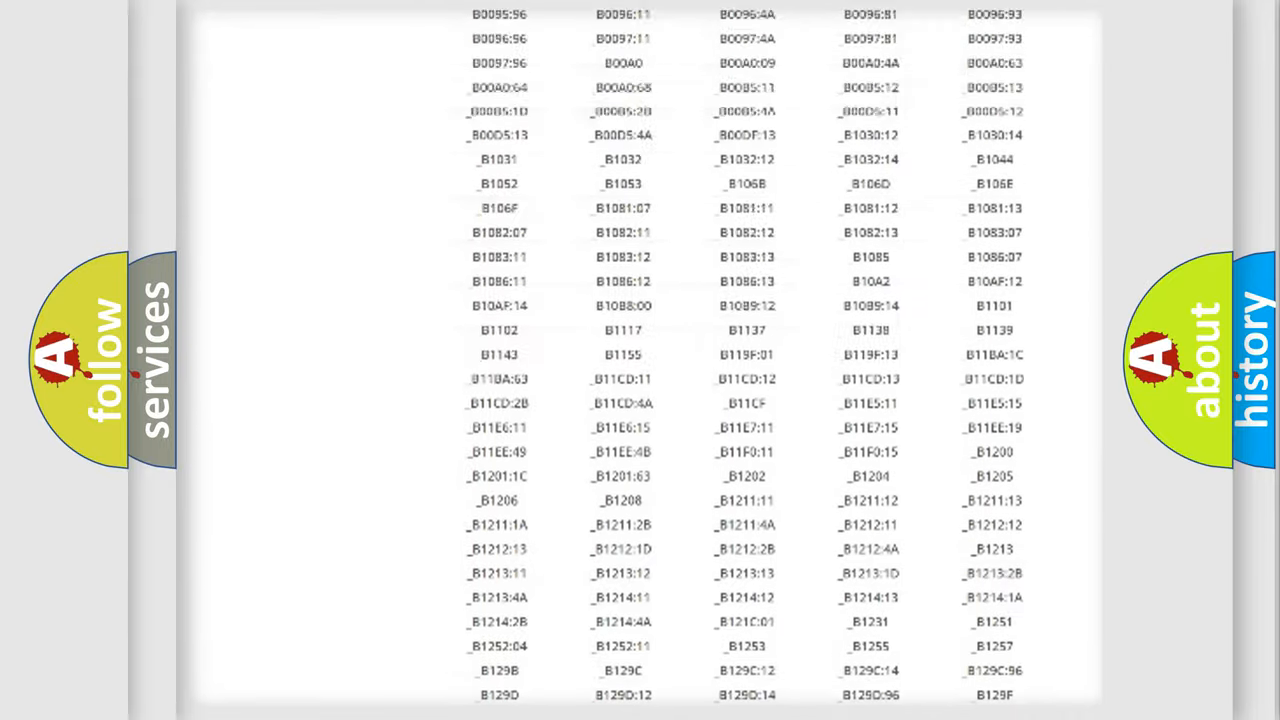
scroll("up", 3)
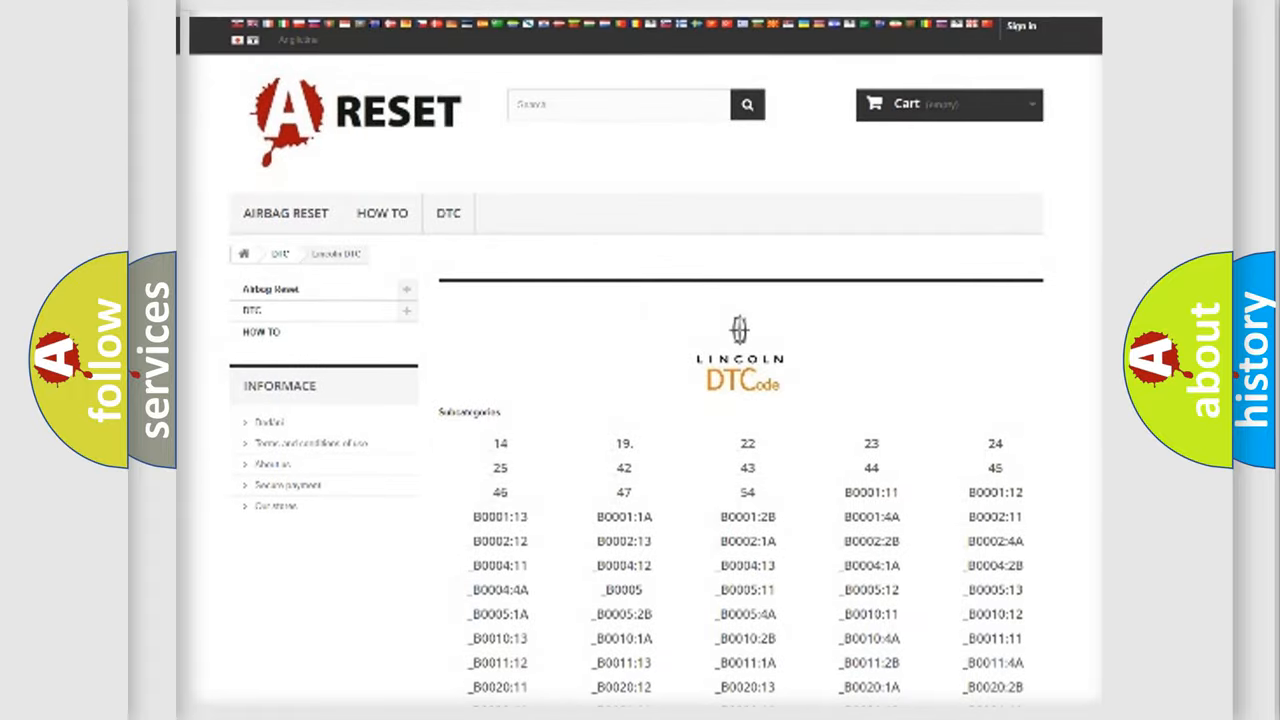